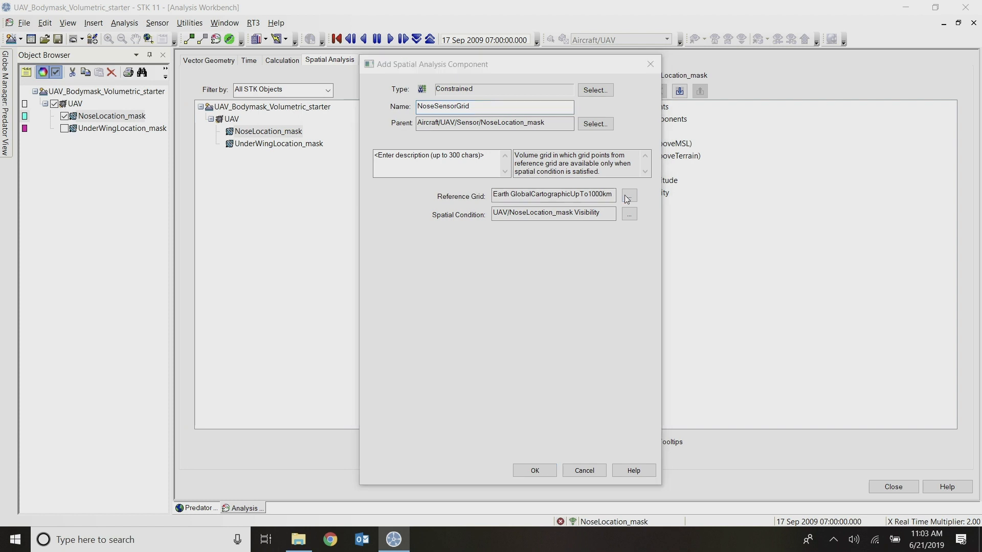
Set the UAV SphericalGrid from My Components as NoseSensorGrid's reference grid
click(629, 196)
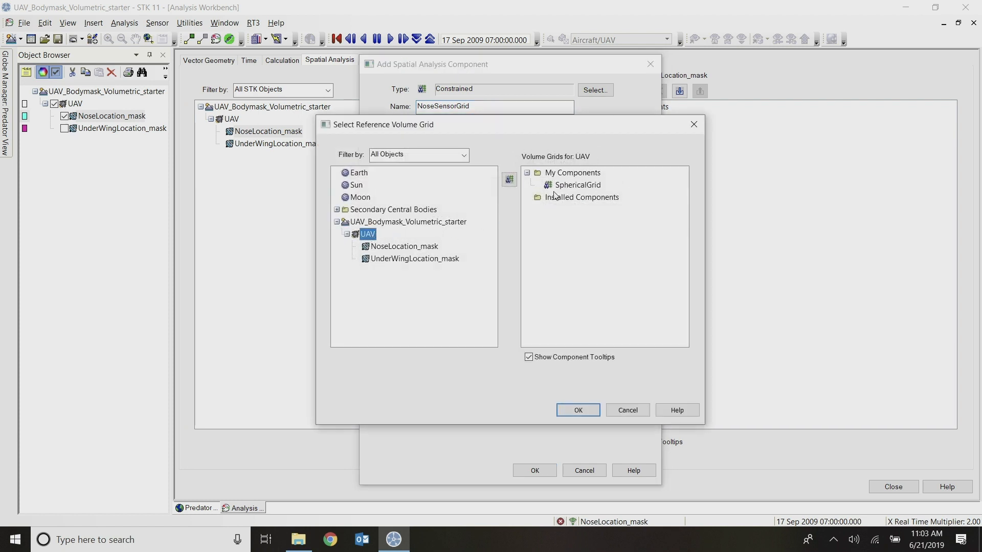
click(576, 185)
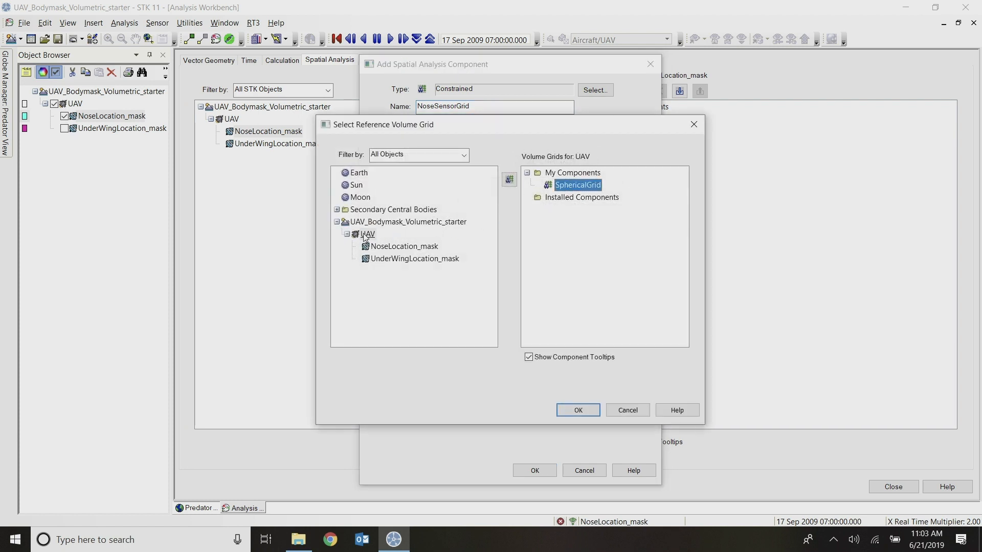
click(577, 410)
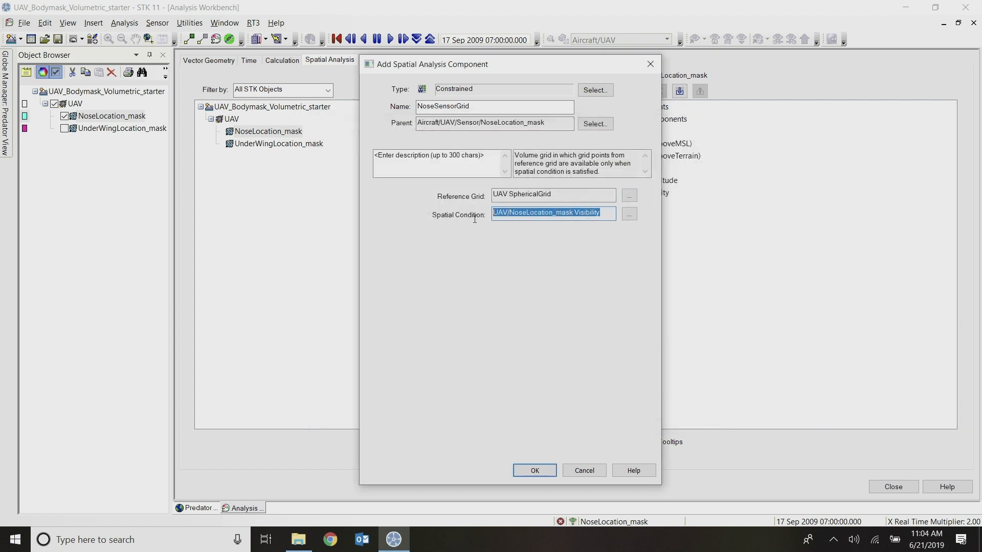
Set NoseLocation_mask Visibility as the spatial condition and save NoseSensorGrid
click(627, 214)
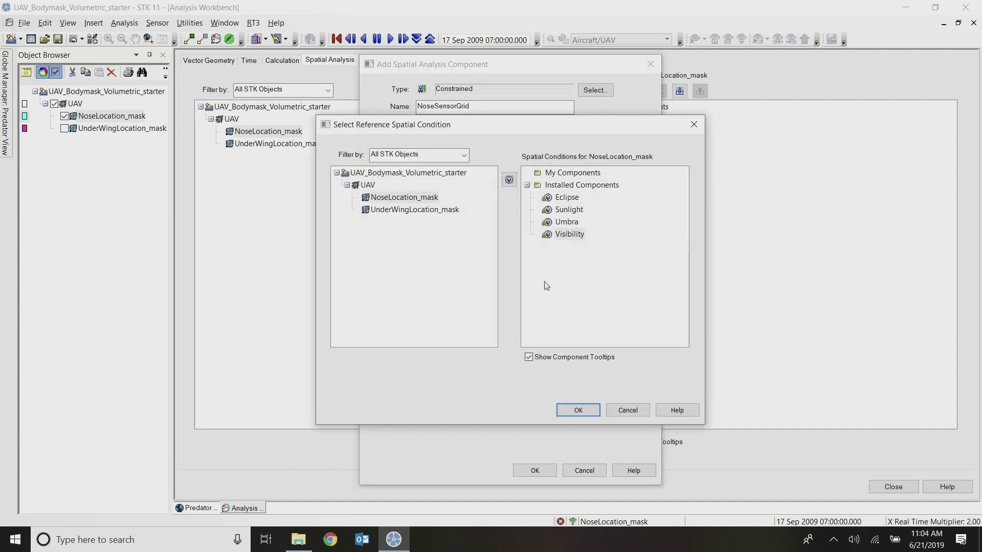
click(577, 410)
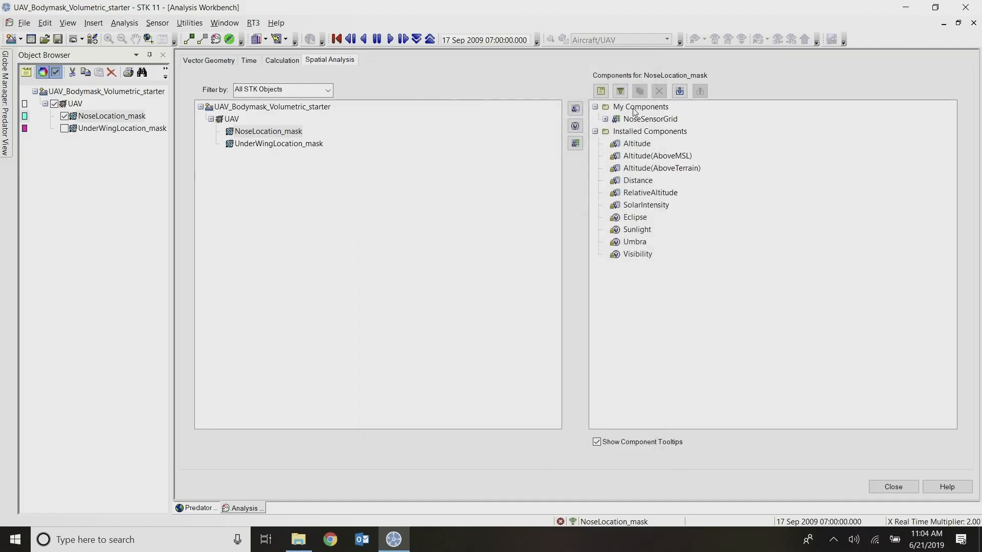
click(650, 119)
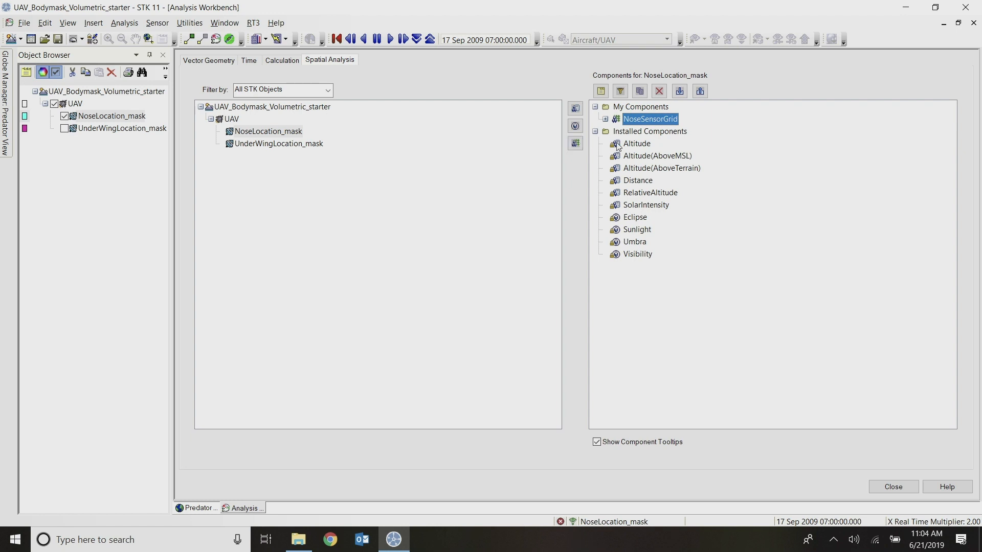
mouse_move(635, 143)
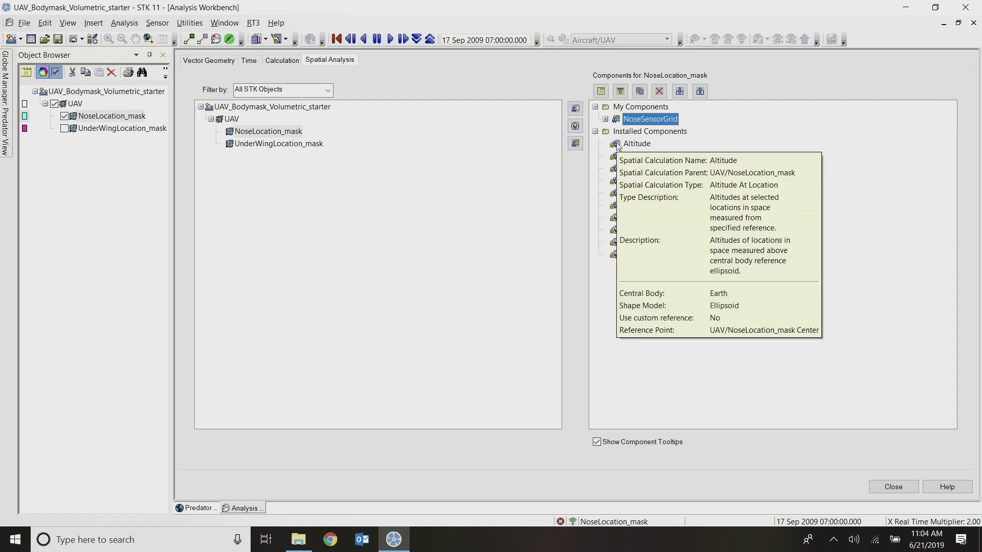
mouse_move(637, 253)
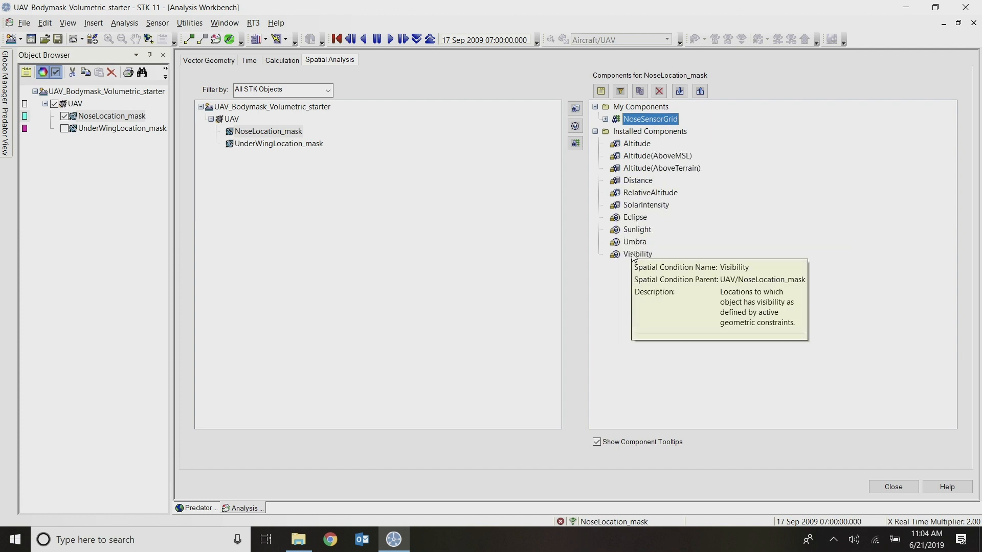